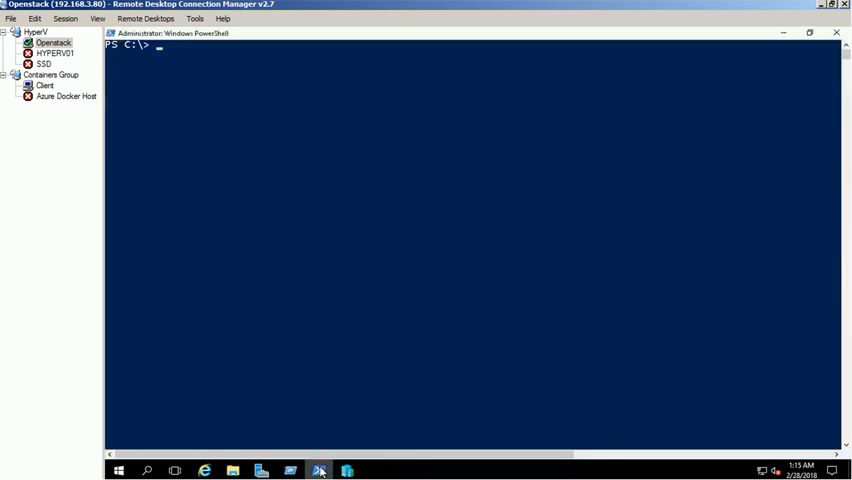
- Query the win10 VM's processor settings with Get-VMProcessor -VMName win10 | fl
text(get-vmpro)
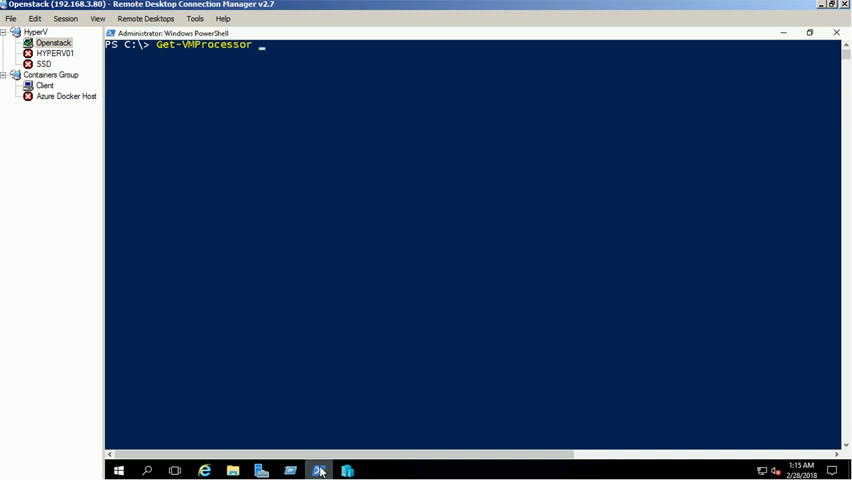
text(-VMName)
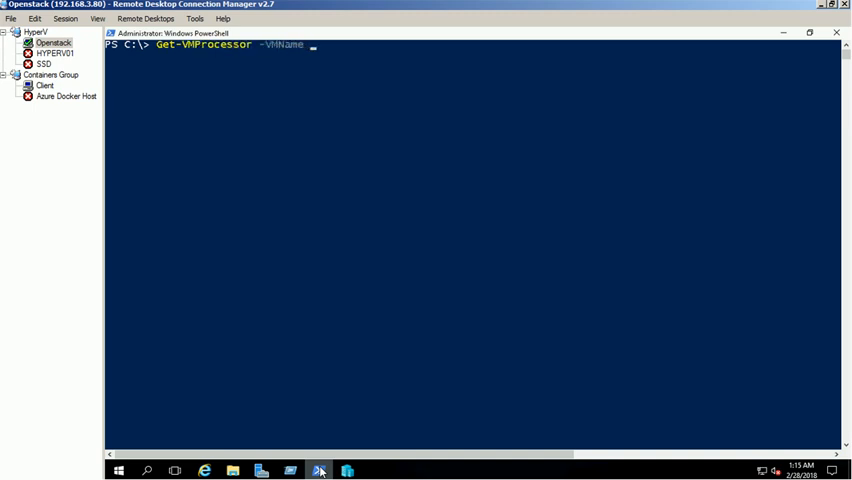
text(win10 | fl)
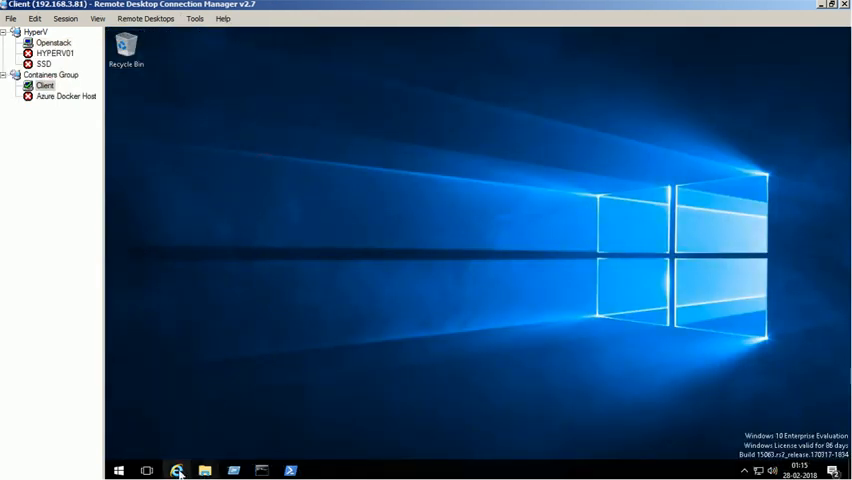
click(186, 470)
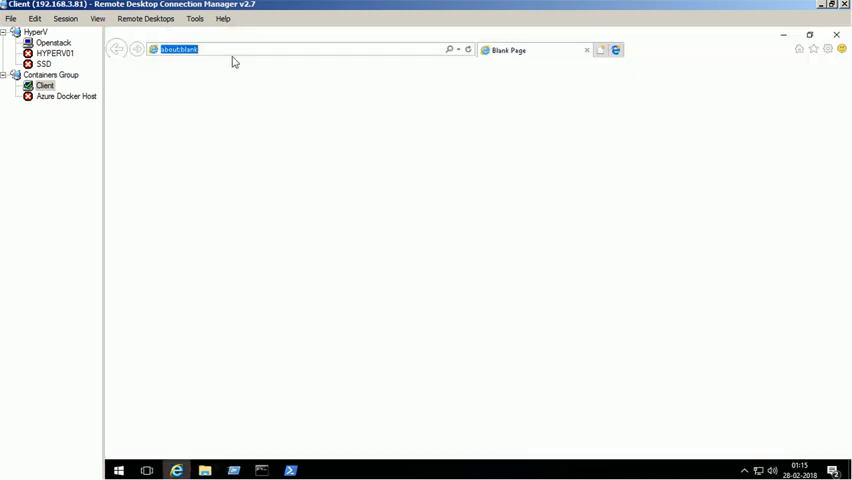
text(https://www.virtualbox.org/wiki/Downloads)
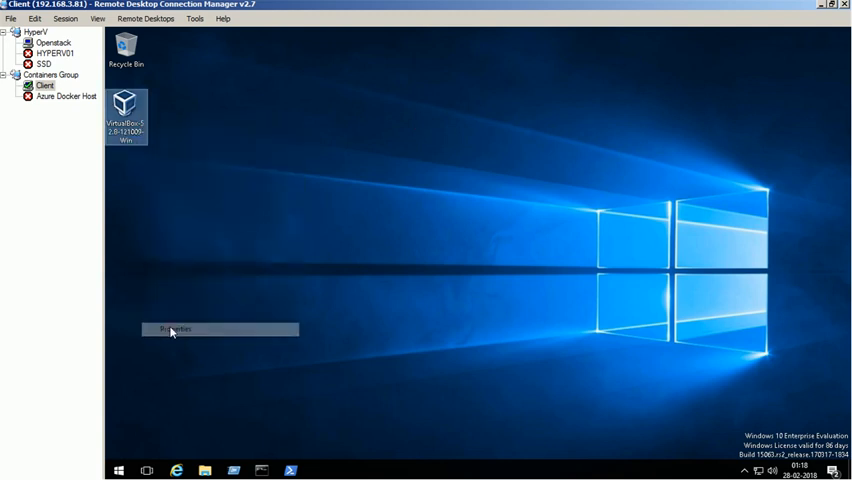
- Unblock the VirtualBox installer and launch it with administrator privileges
click(181, 329)
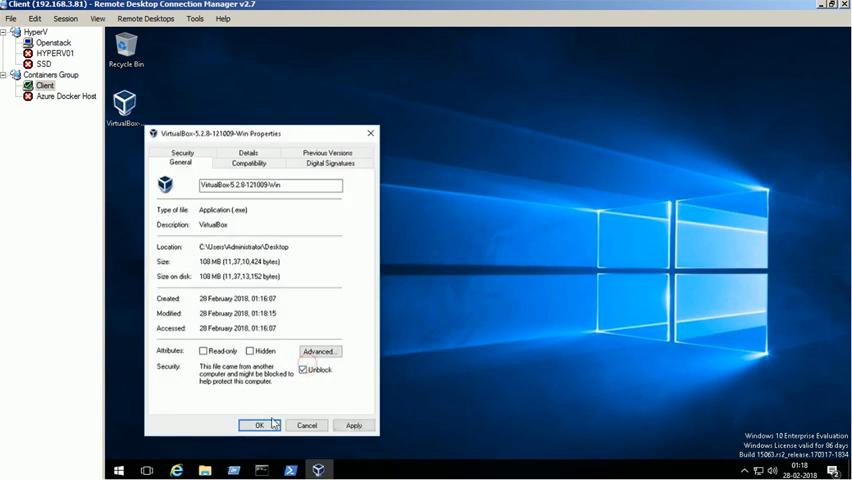
click(272, 425)
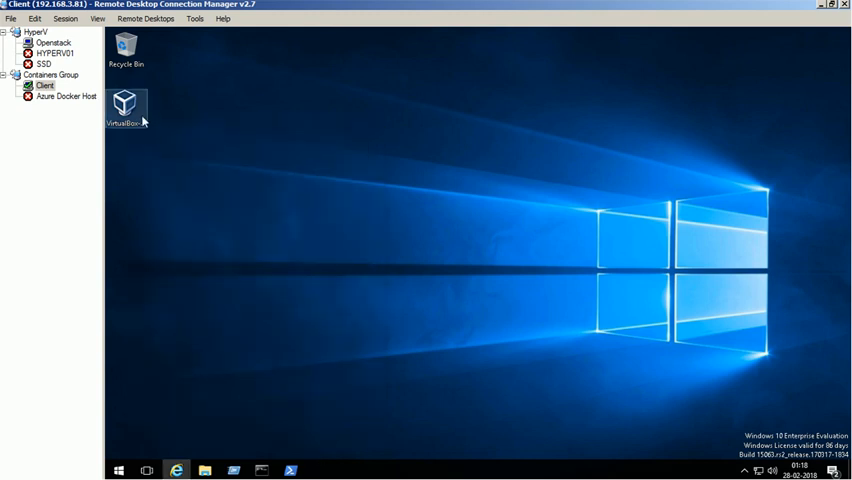
right_click(126, 103)
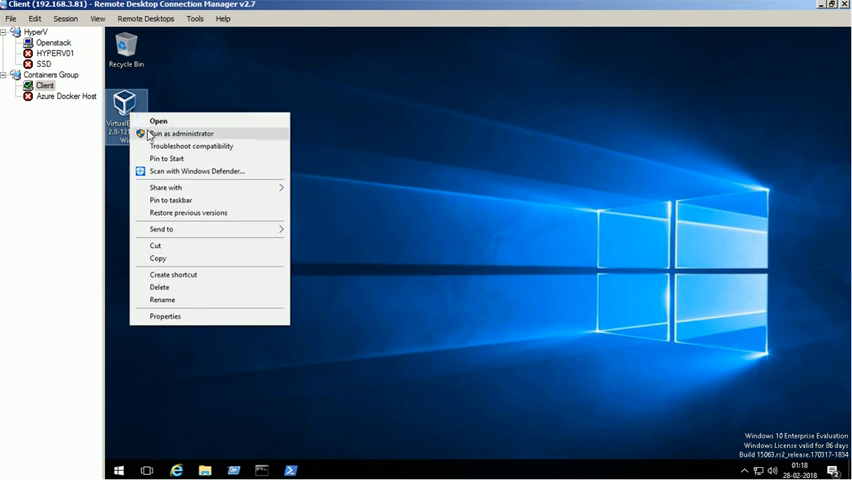
click(185, 133)
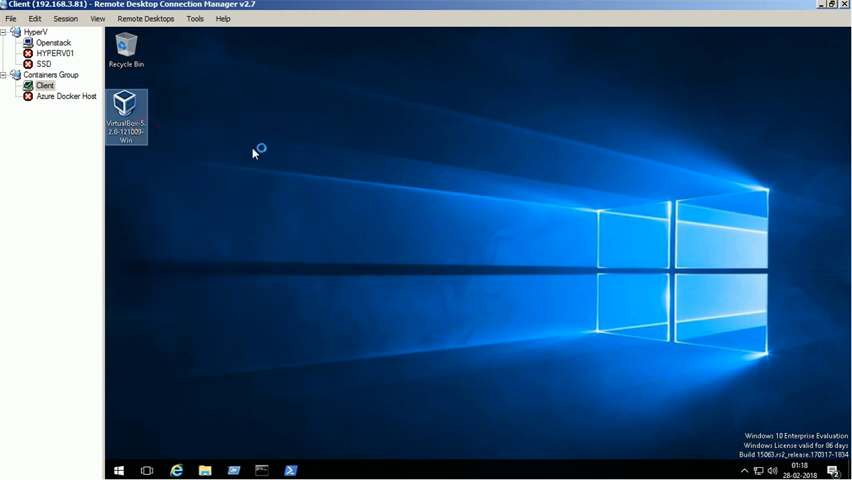
double_click(125, 110)
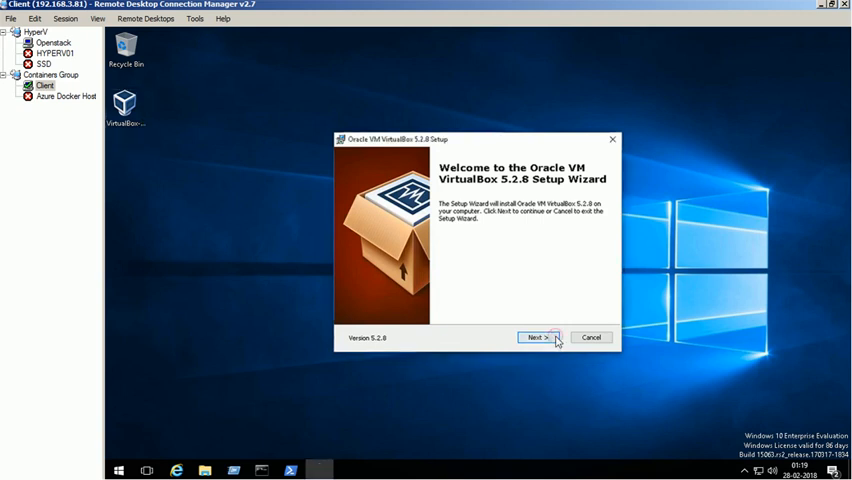
- Complete the VirtualBox 5.2.8 setup with default features, shortcuts and the Oracle USB driver
click(542, 337)
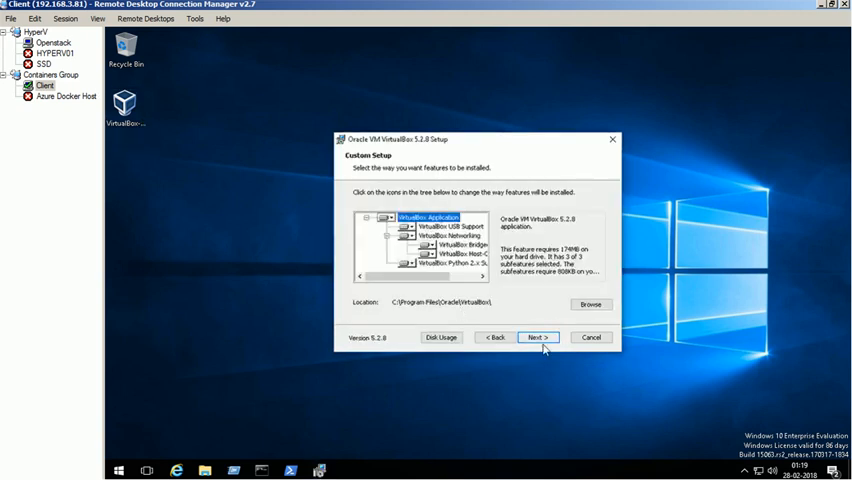
click(537, 337)
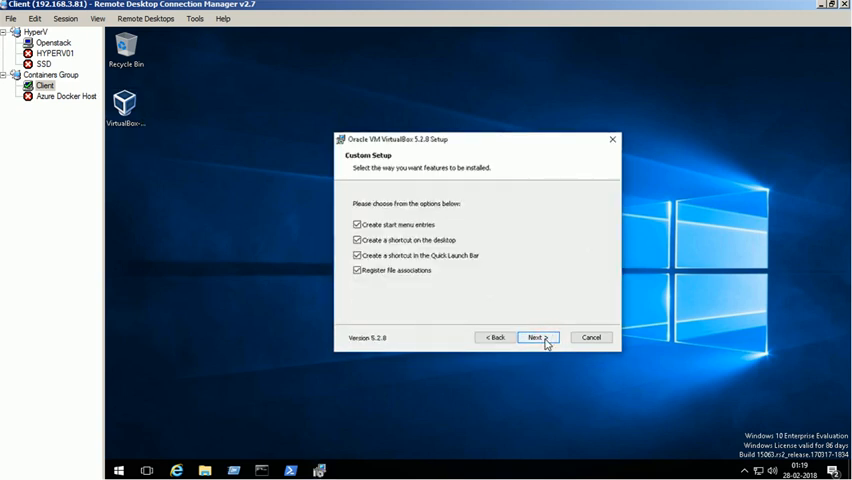
click(538, 337)
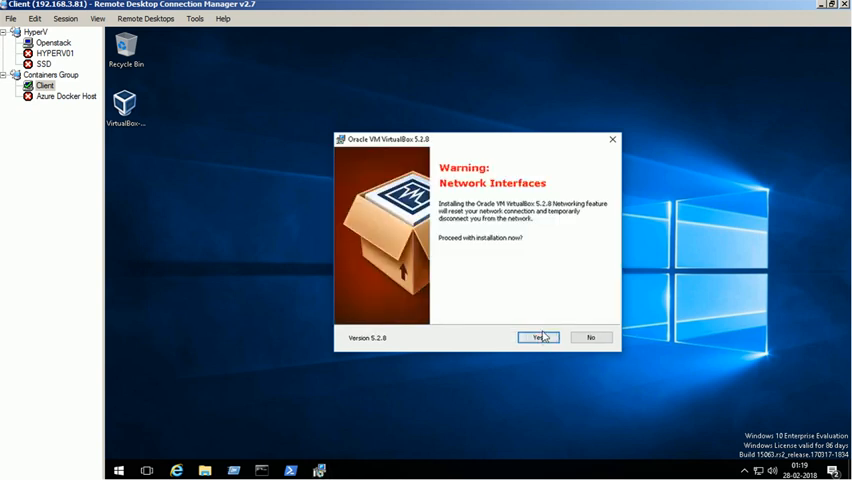
click(536, 337)
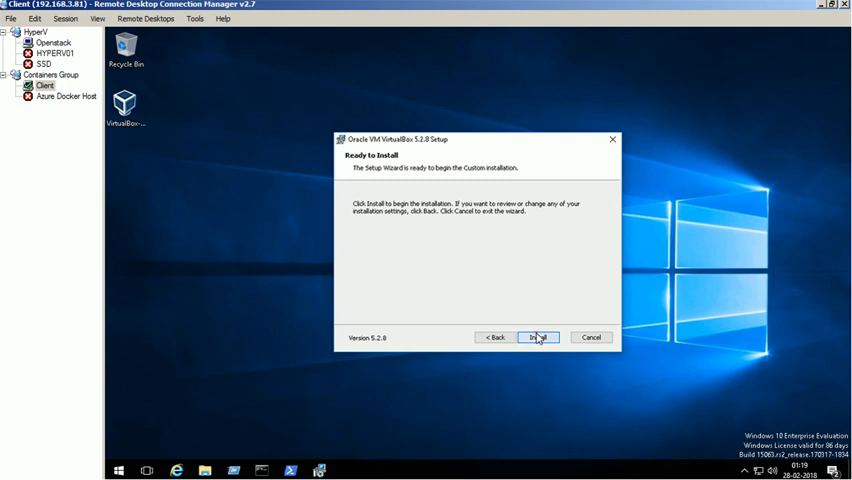
click(541, 337)
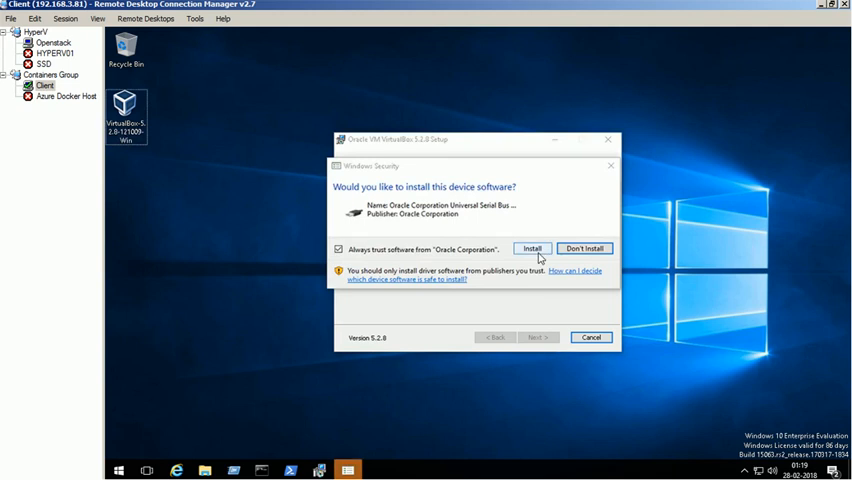
click(536, 247)
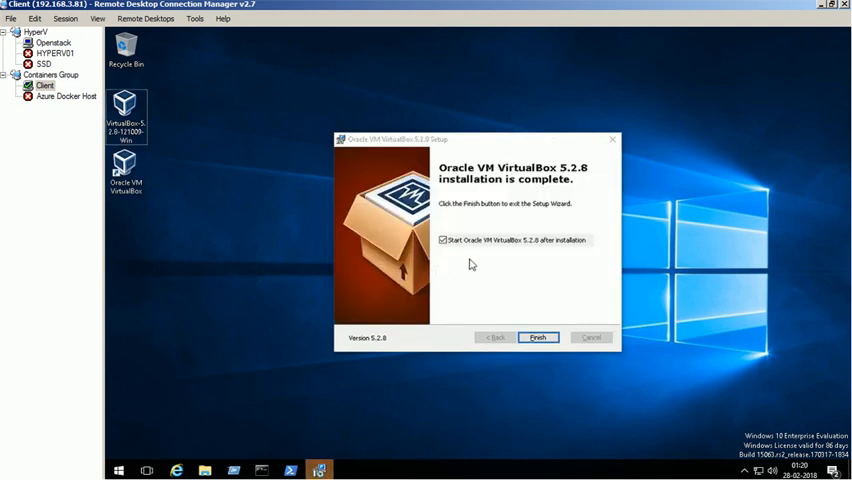
click(538, 337)
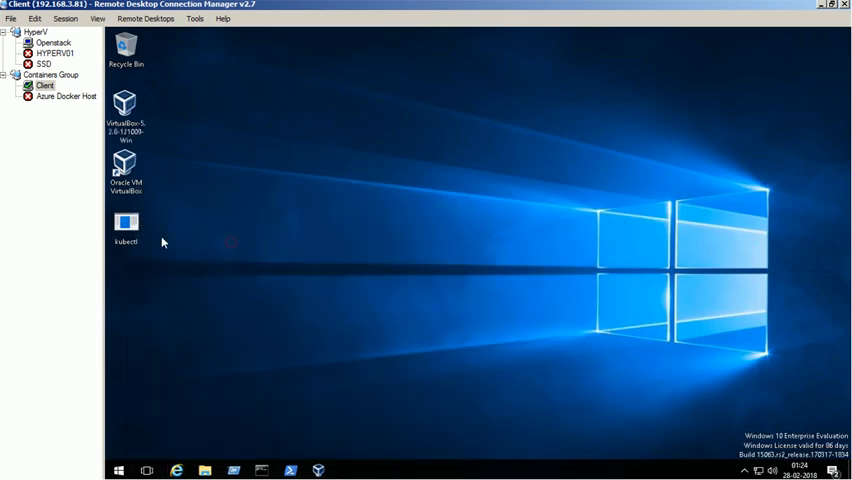
- Unblock the downloaded kubectl file through its Properties
right_click(126, 225)
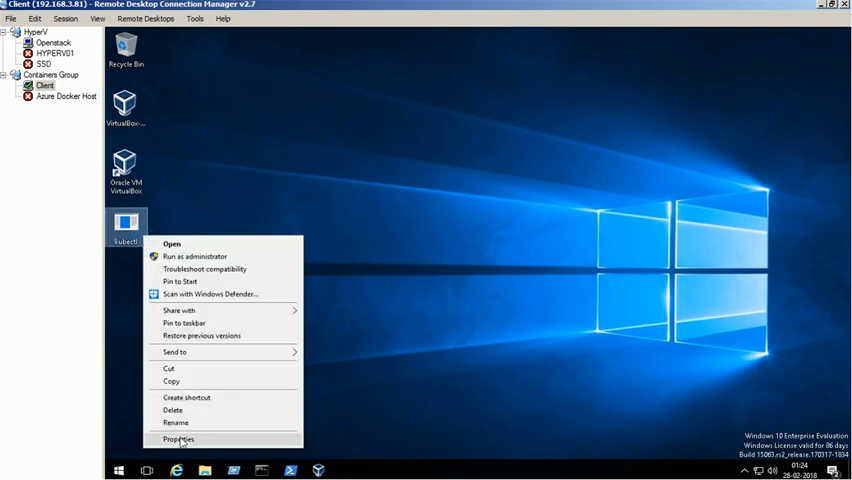
click(182, 437)
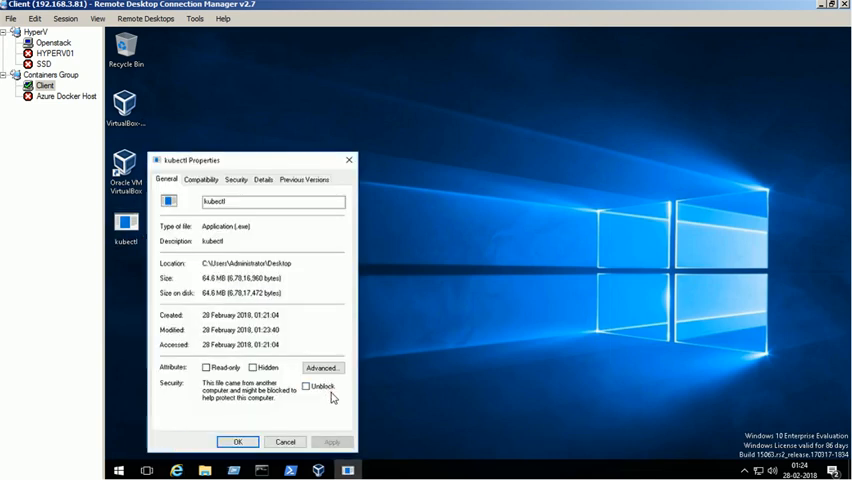
click(306, 389)
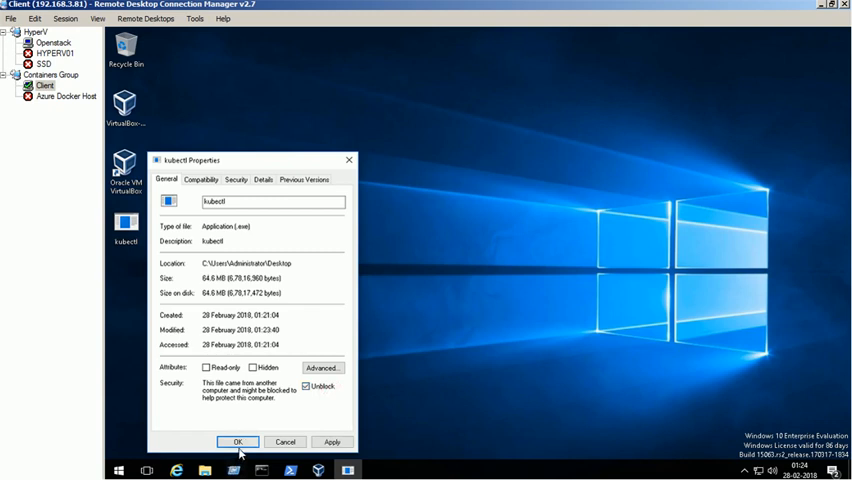
click(238, 442)
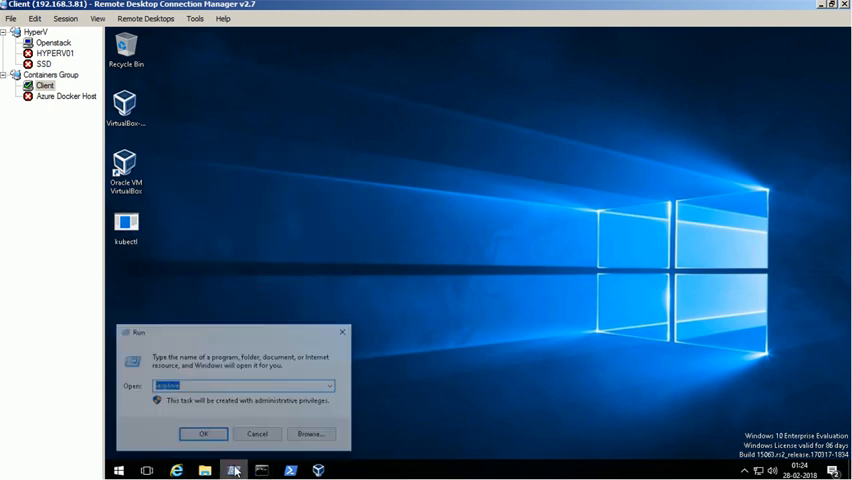
- Place kubectl into the C:\Windows\System32 folder
text(cl)
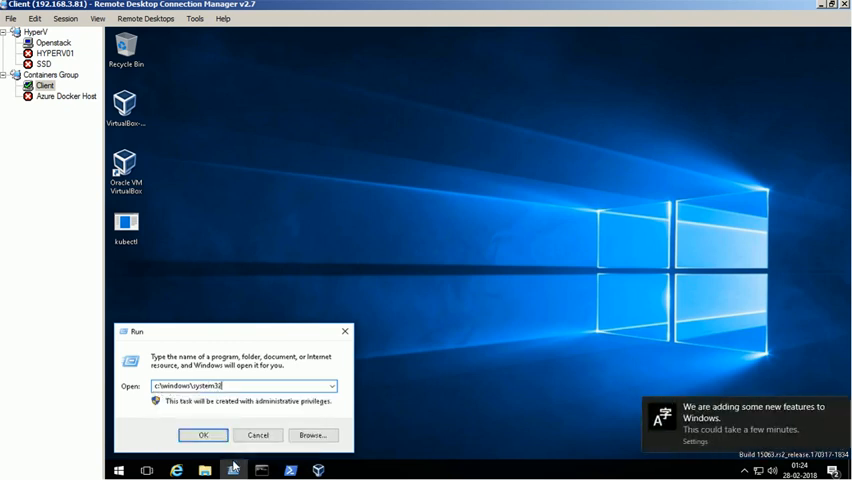
click(205, 435)
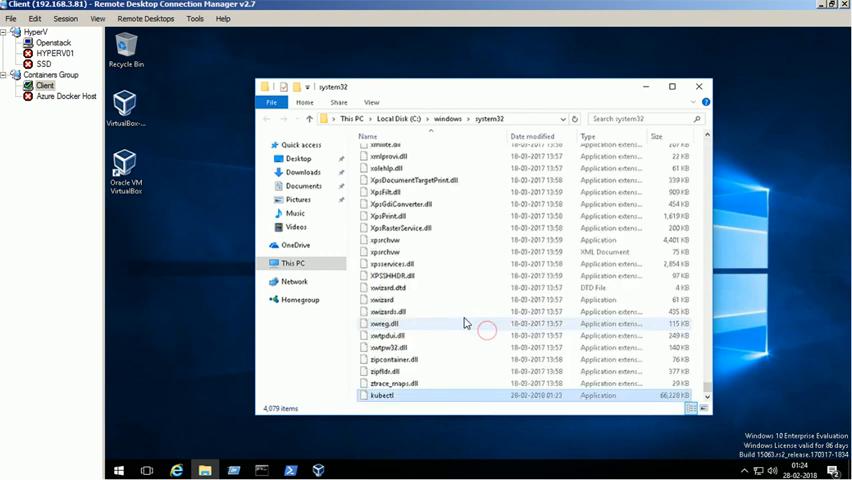
click(384, 395)
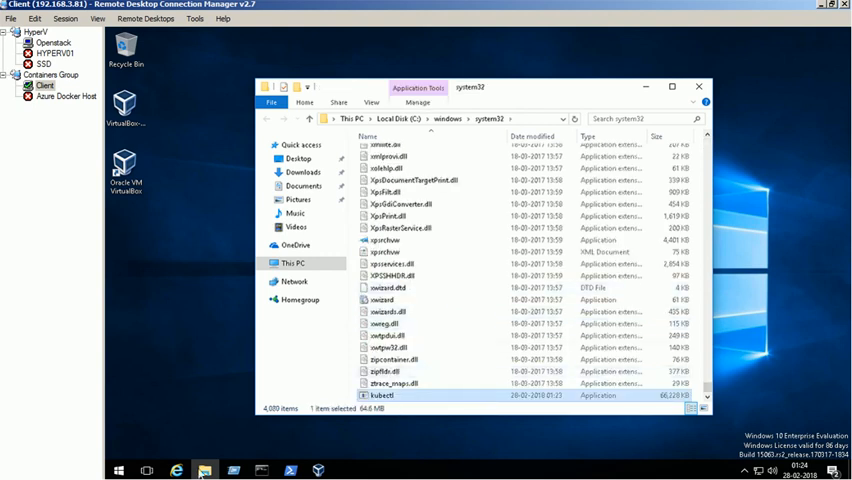
click(707, 85)
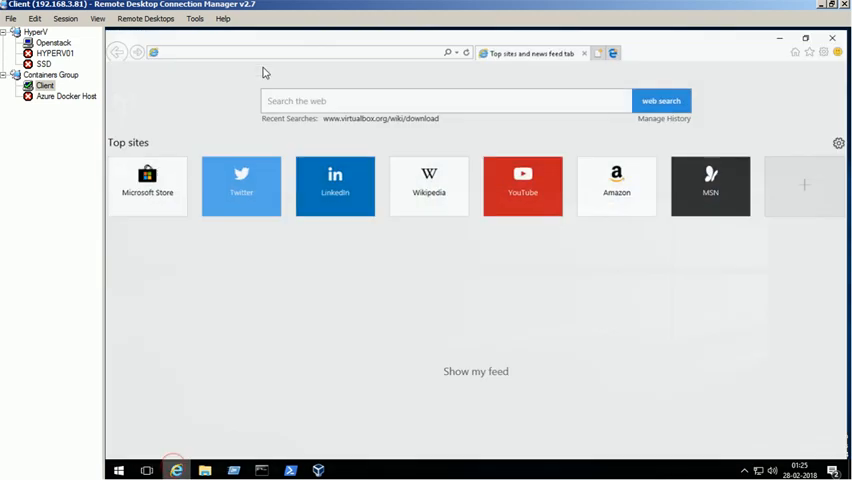
- Browse to kubernetes.io/docs/tasks/tools/install-kubectl/ and follow on to the minikube releases
text(http://kubernetes.io/docs/tasks/tools/install-kubectl/)
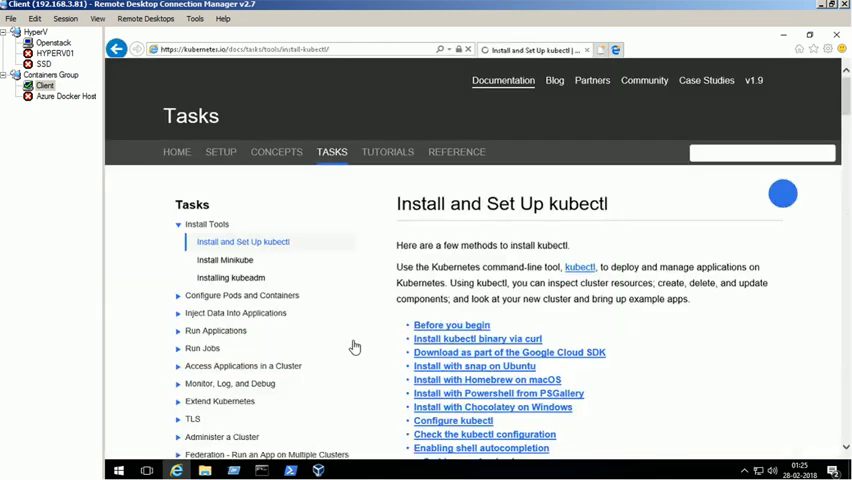
click(478, 338)
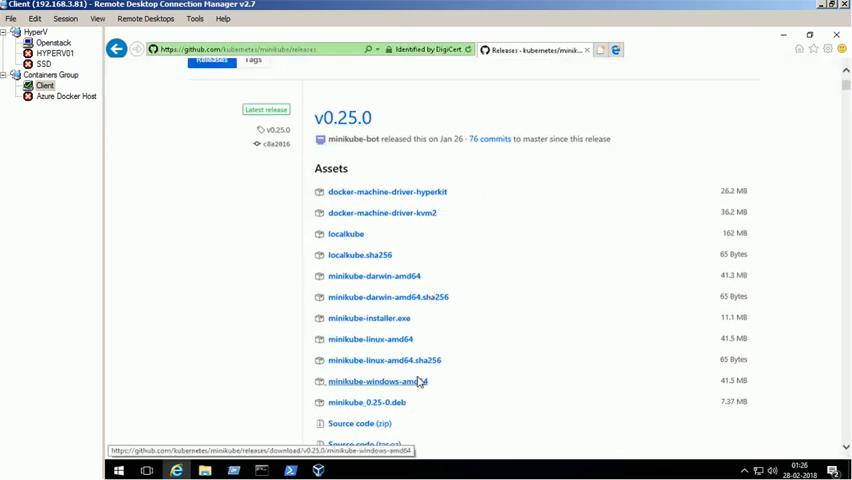
- Save the minikube-windows-amd64 v0.25.0 asset to the Desktop
right_click(375, 381)
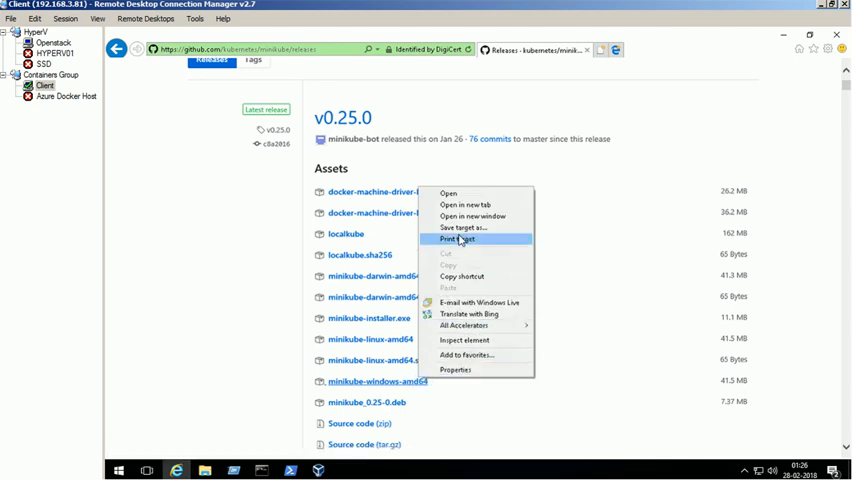
click(467, 227)
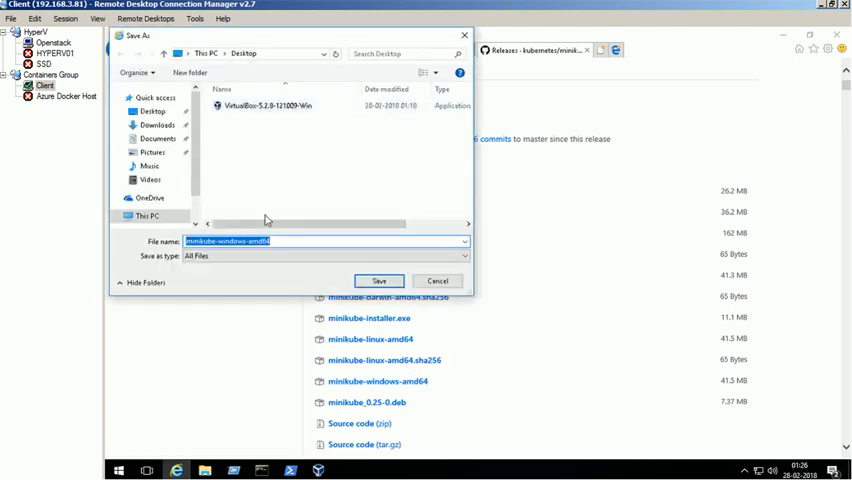
click(379, 280)
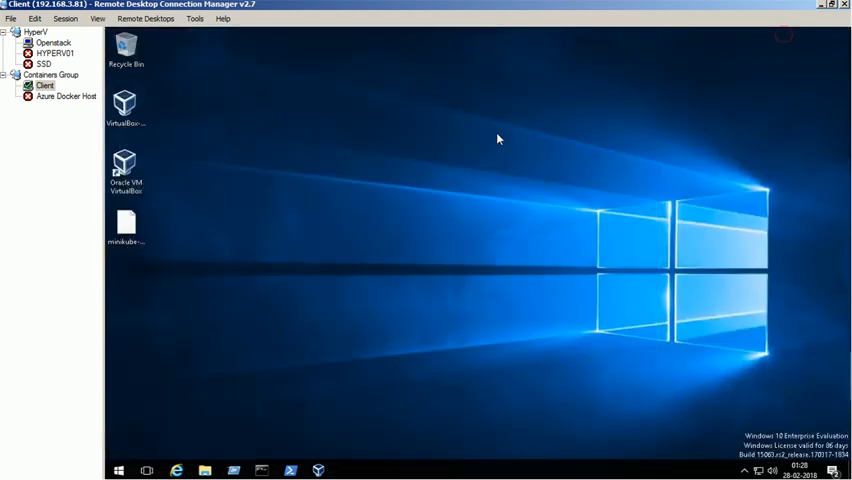
mouse_move(126, 226)
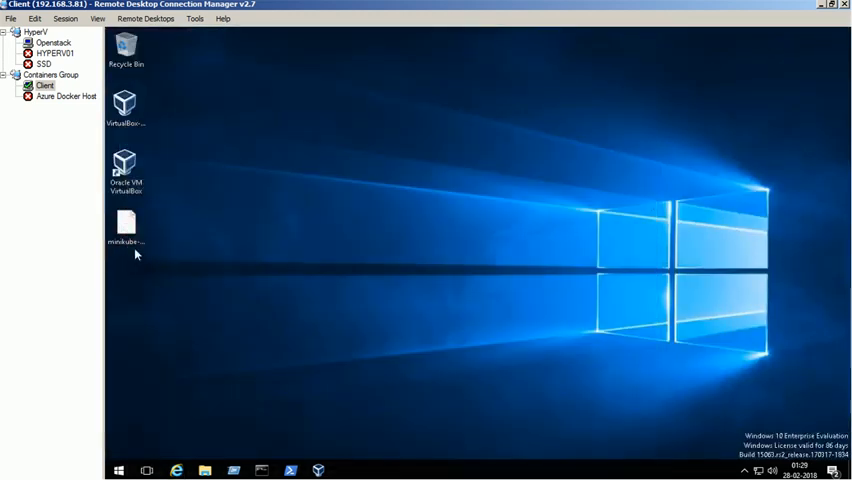
- Rename the downloaded minikube-windows-amd64 file to minikube.exe
click(126, 223)
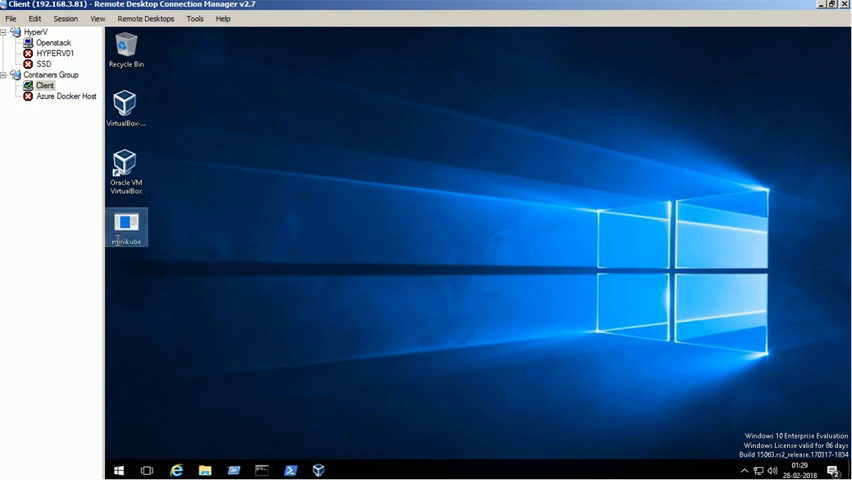
right_click(126, 228)
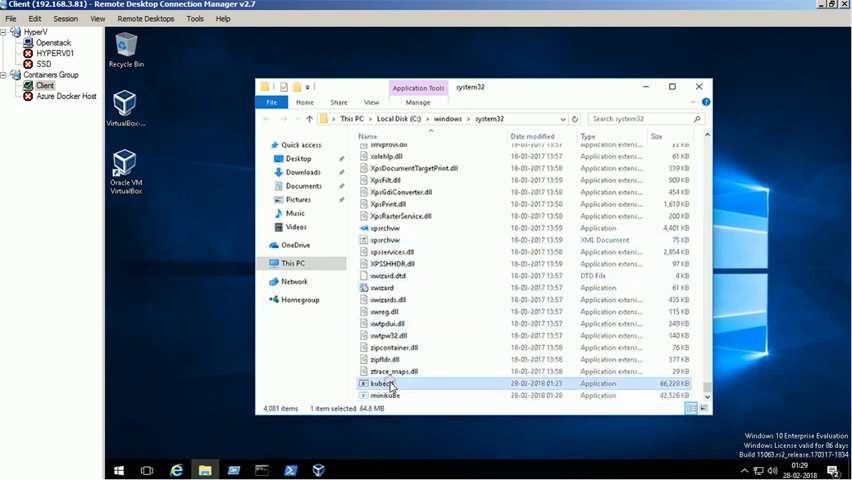
- Verify kubectl and minikube in System32 and close the folder window
click(403, 407)
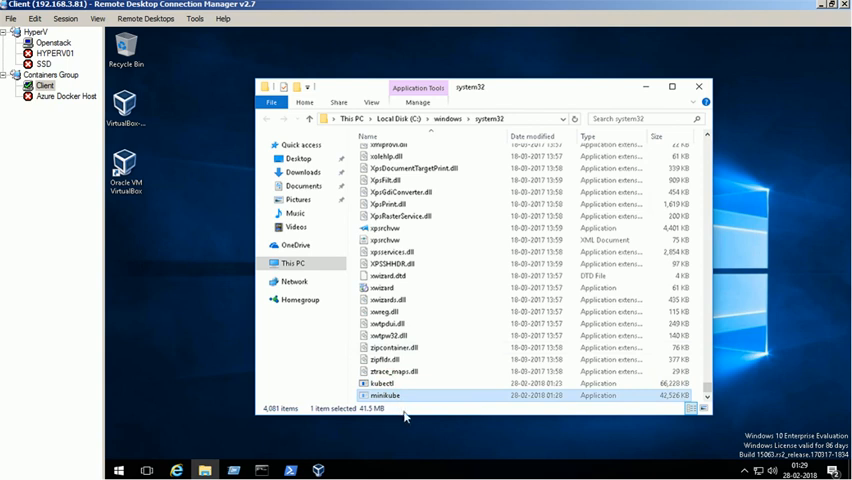
click(713, 87)
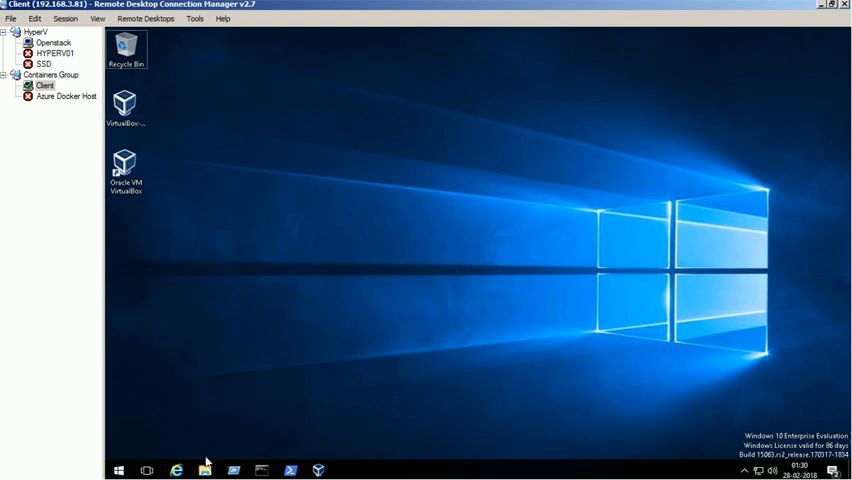
- Reach the system Path variable editor via This PC > Properties > Advanced system settings > Environment Variables
click(203, 467)
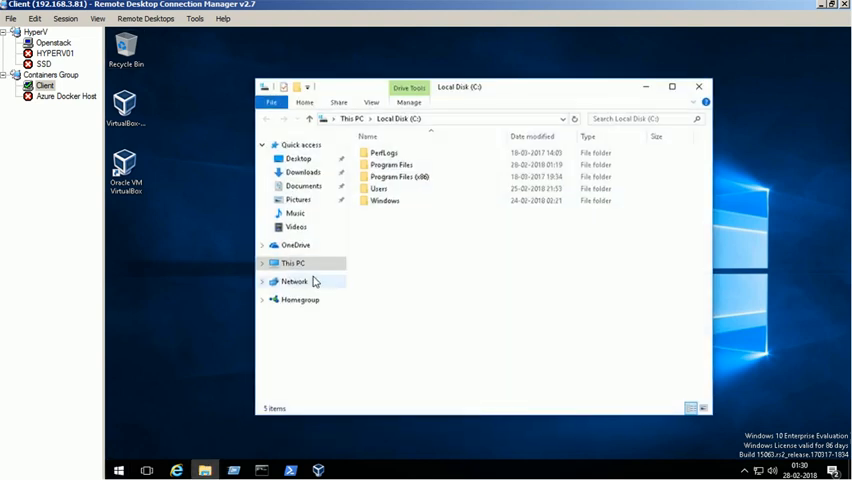
right_click(291, 262)
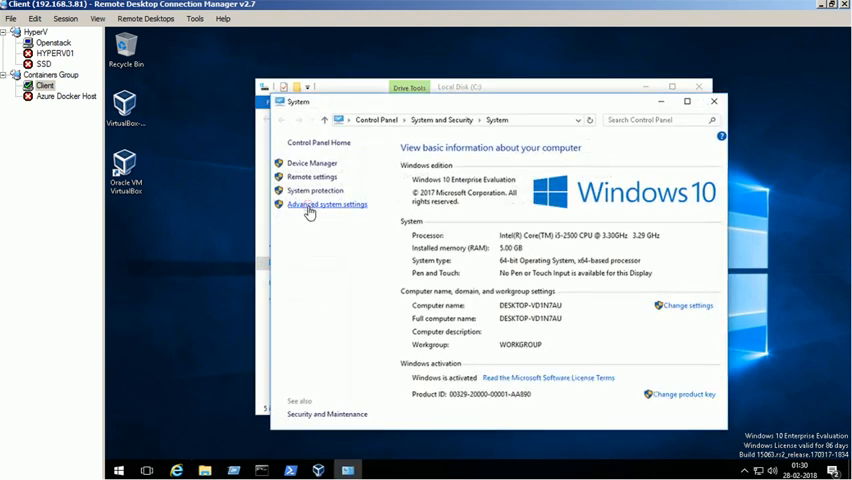
click(327, 204)
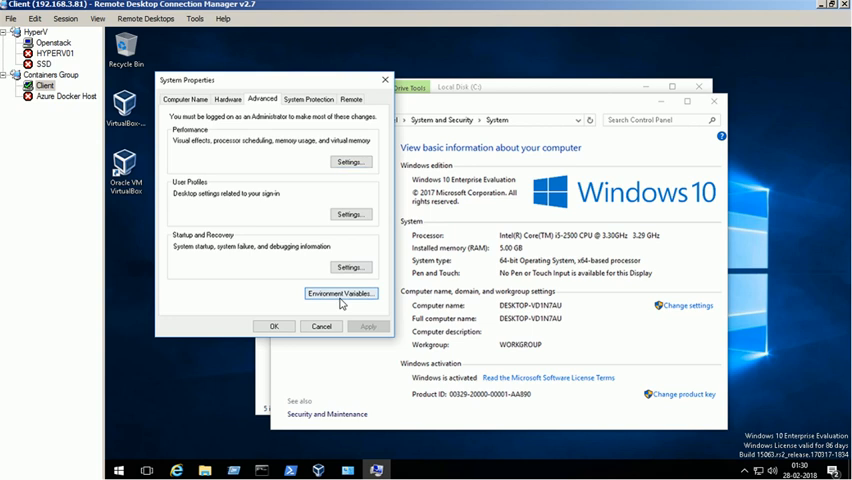
click(340, 293)
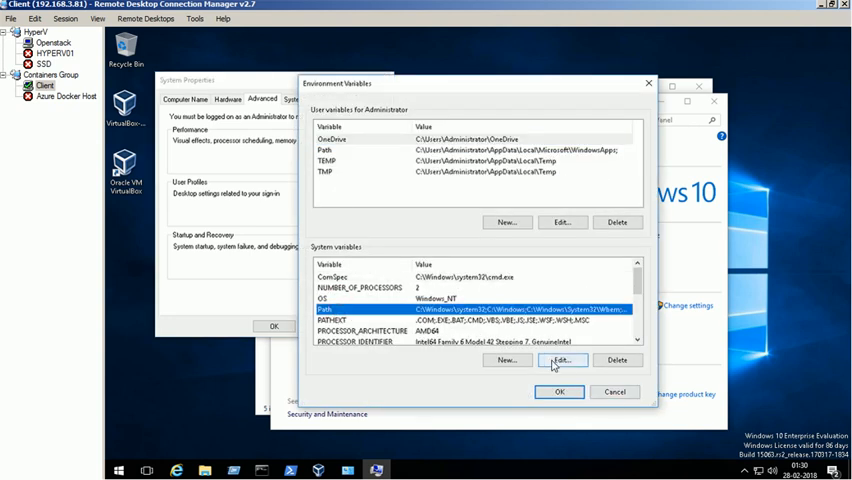
click(560, 360)
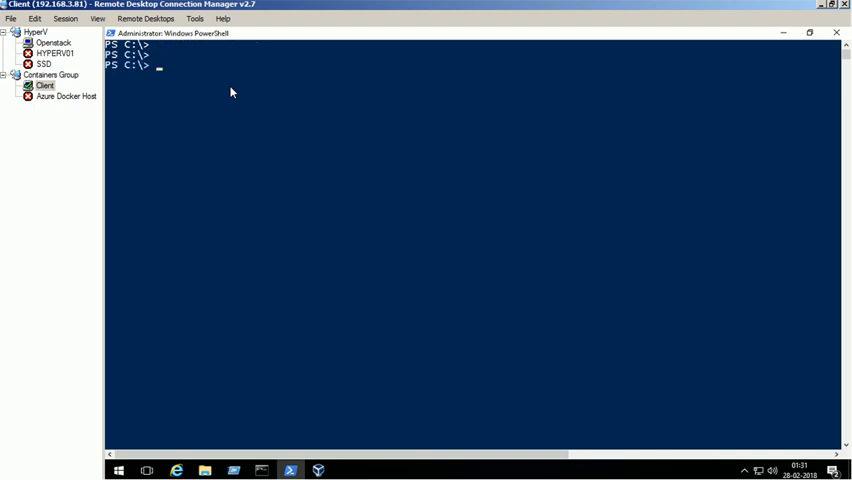
- Run minikube start to bring up the local Kubernetes v1.9.0 cluster
text(minikube start)
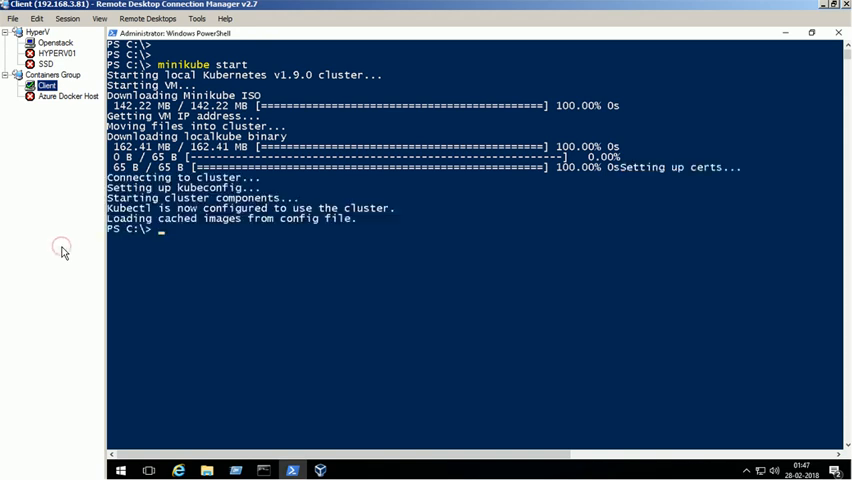
mouse_move(210, 225)
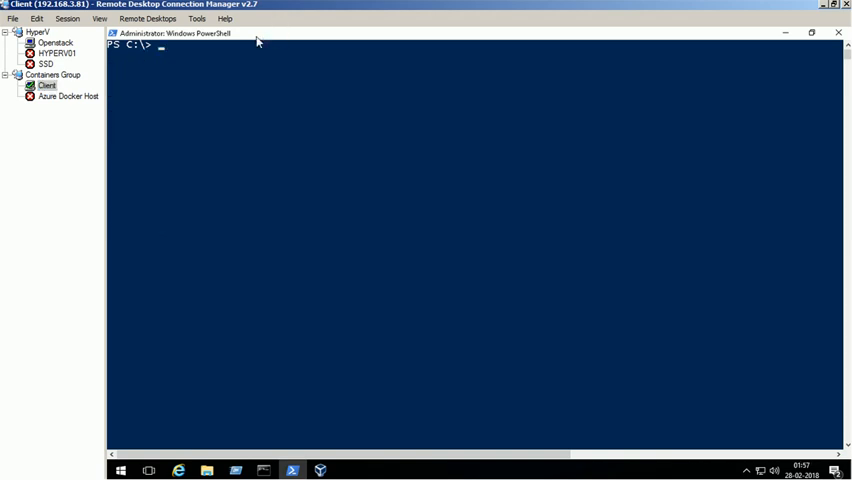
- Run kubectl get nodes and see the minikube node Ready on v1.9.0
text(minikube s)
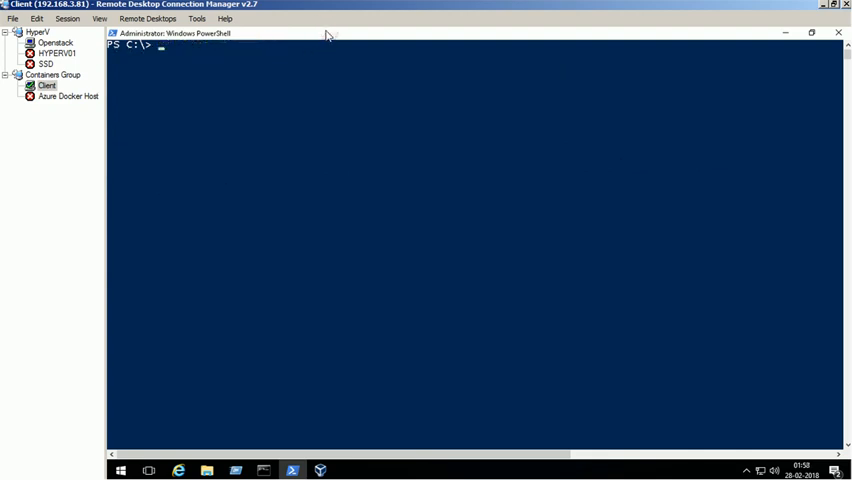
text(kubectl ge)
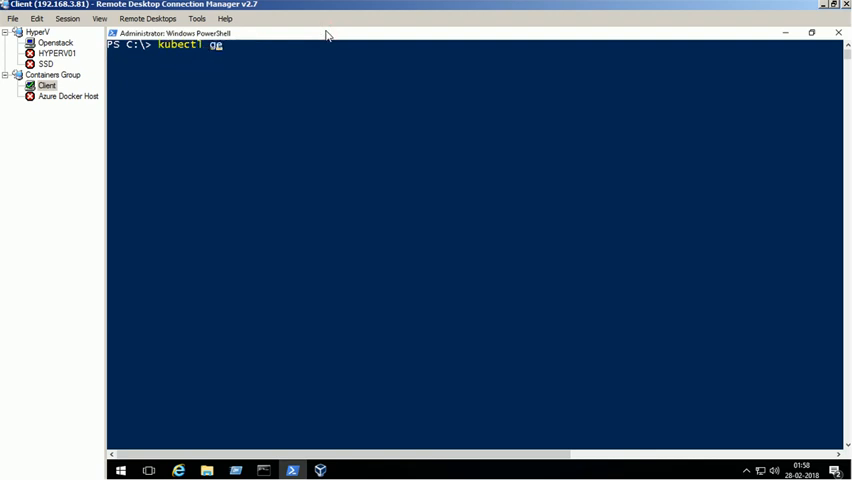
text(et nodes)
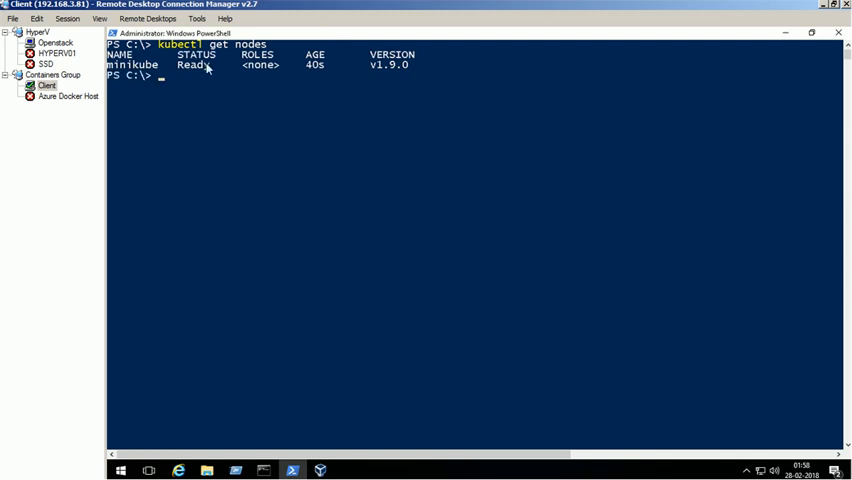
mouse_move(340, 29)
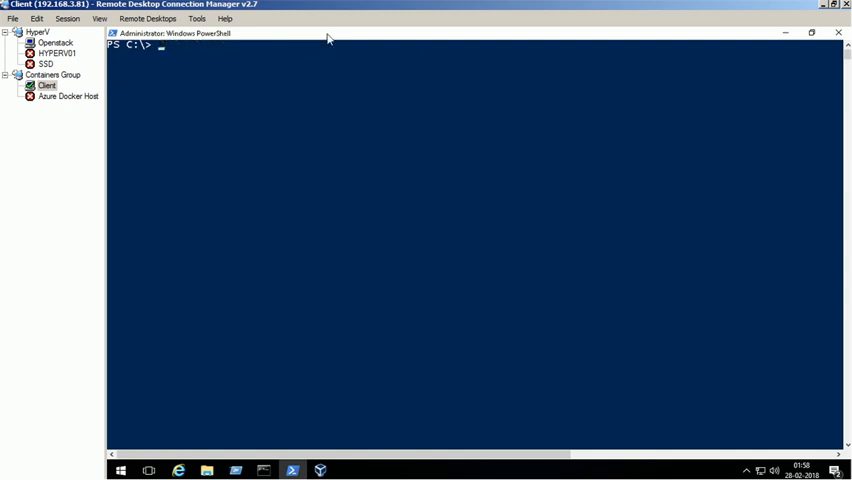
text(m1n1)
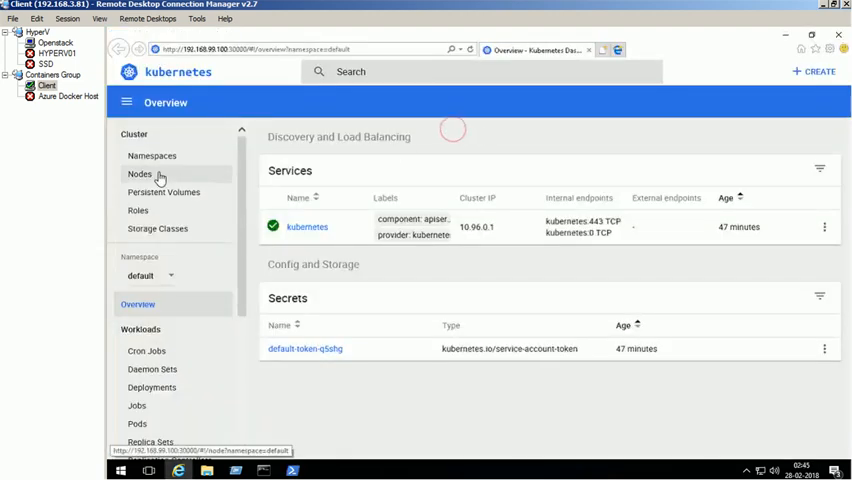
- Show the Nodes page with minikube listed Ready alongside its CPU and memory requests
click(139, 174)
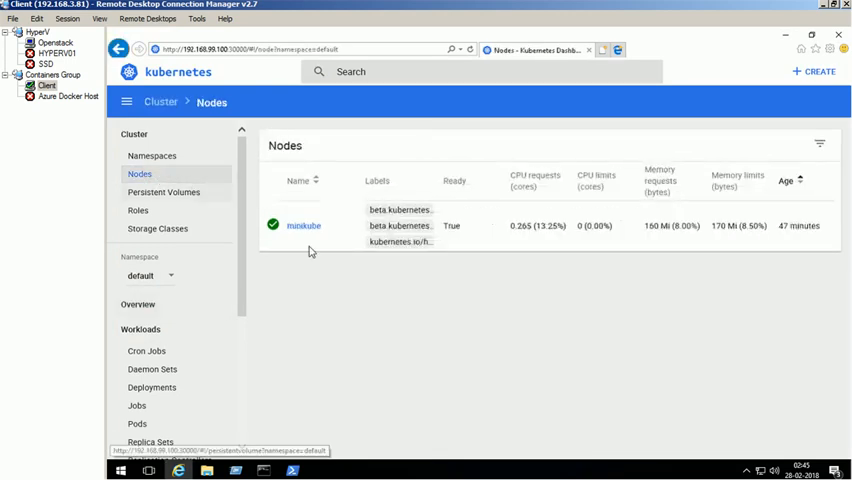